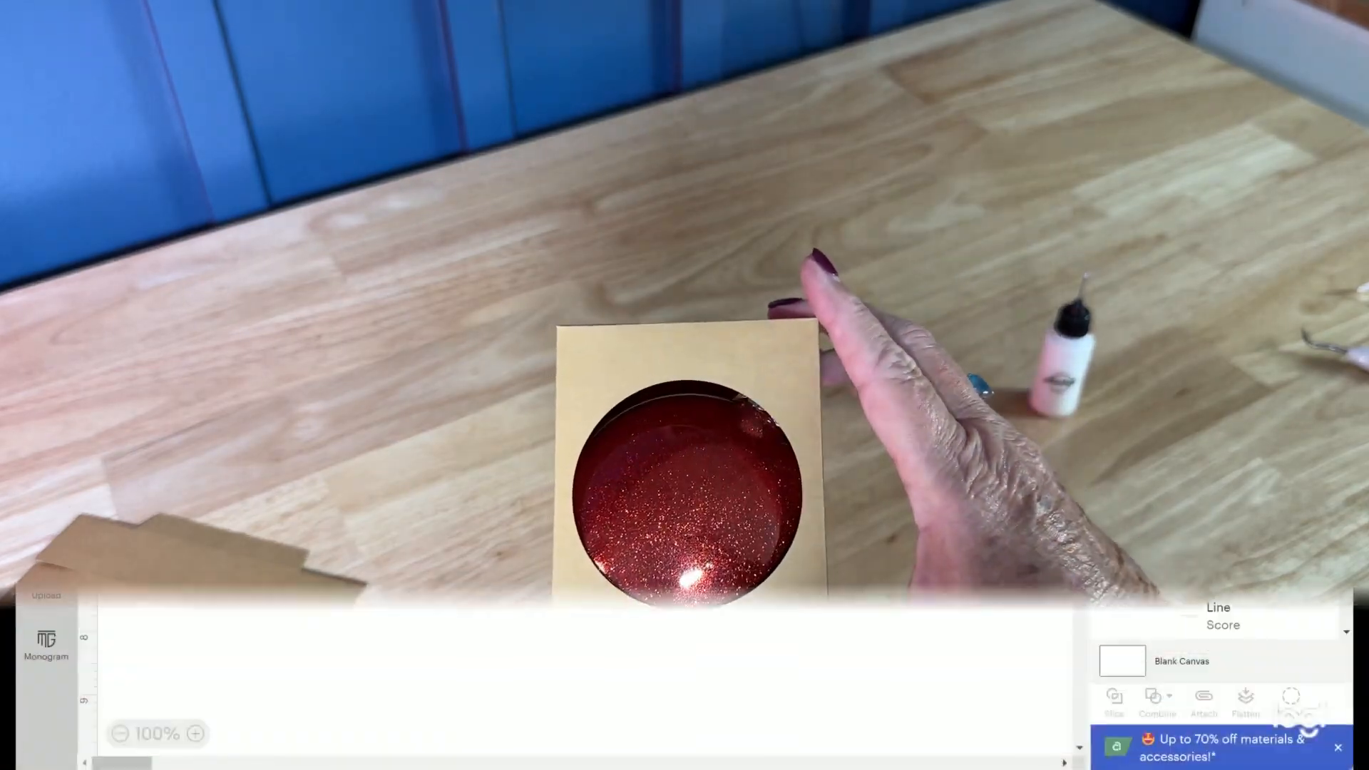
Step: Keep Cricut Venture as the machine, start Make It, and choose a 24 in x 28 in mat
click(1188, 40)
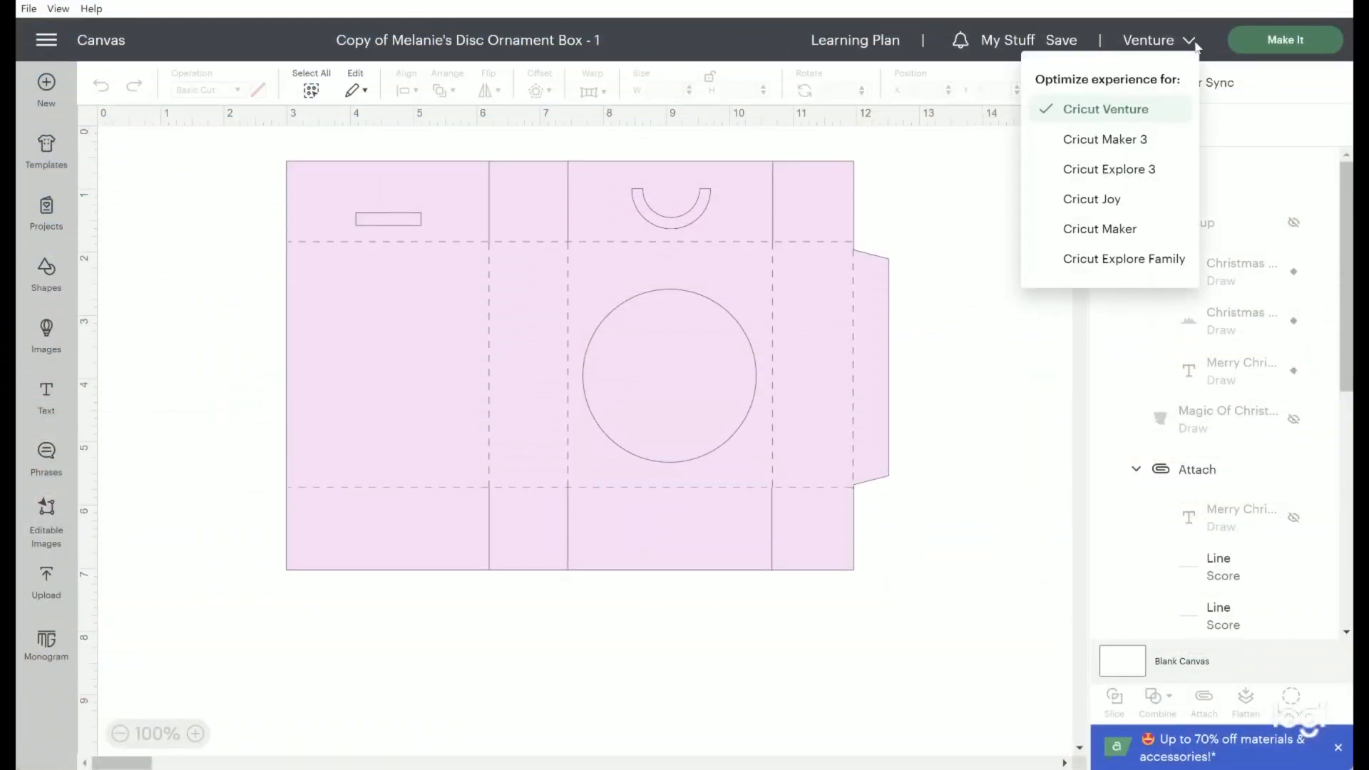
click(1187, 40)
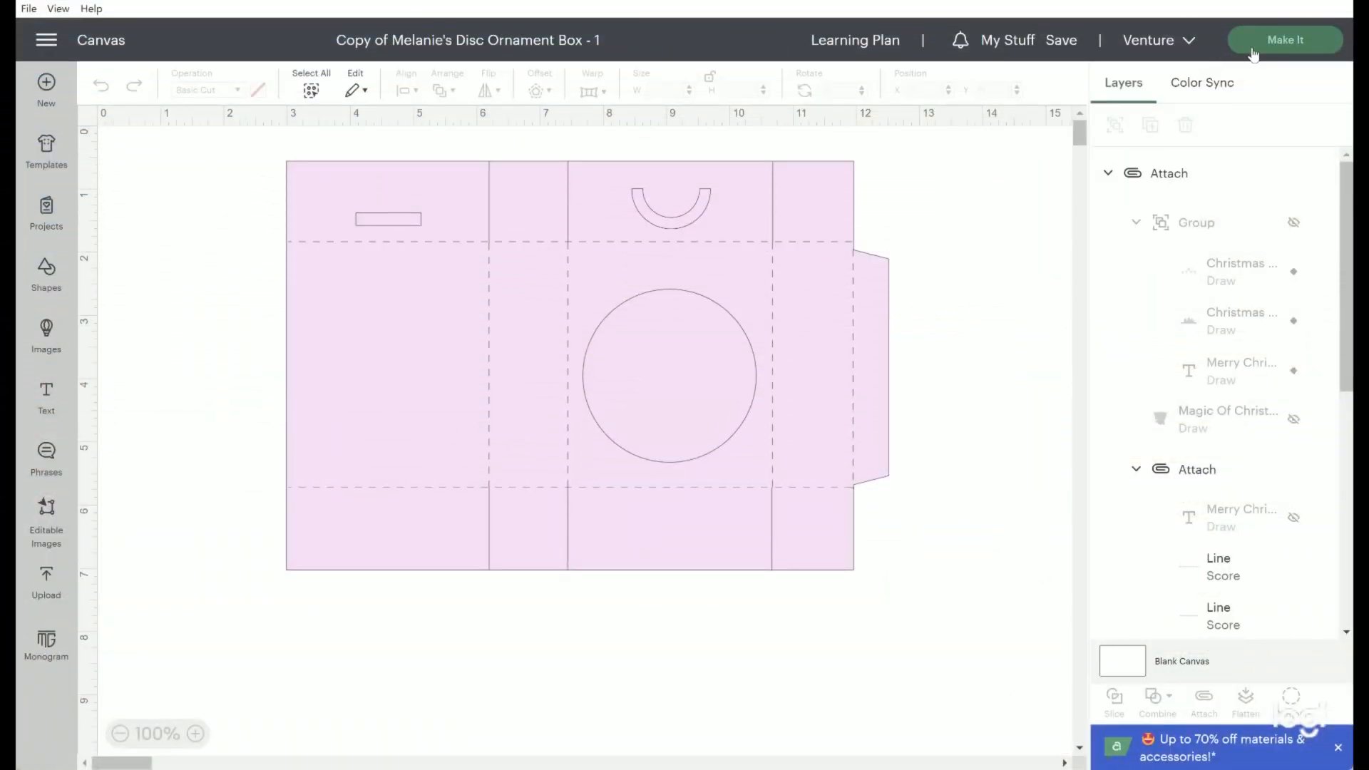
click(1284, 40)
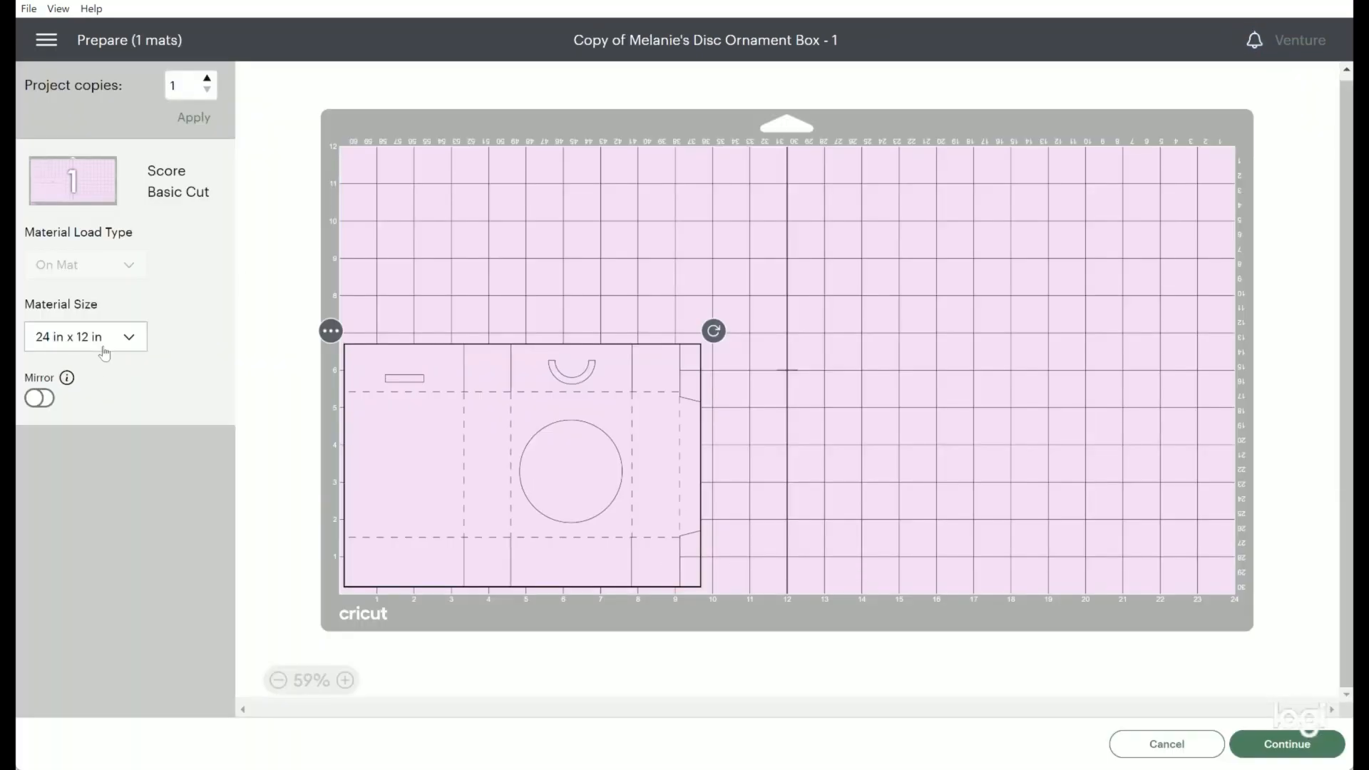
click(84, 336)
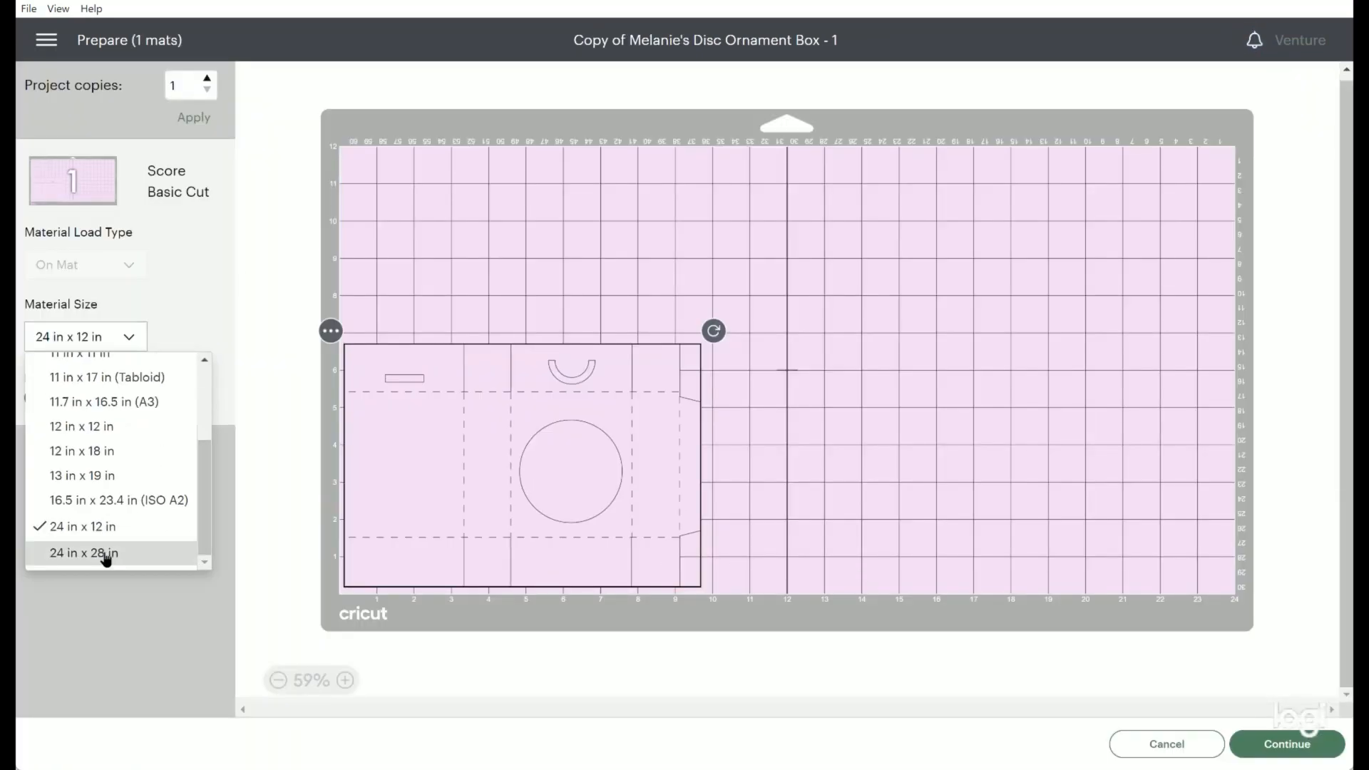
click(82, 553)
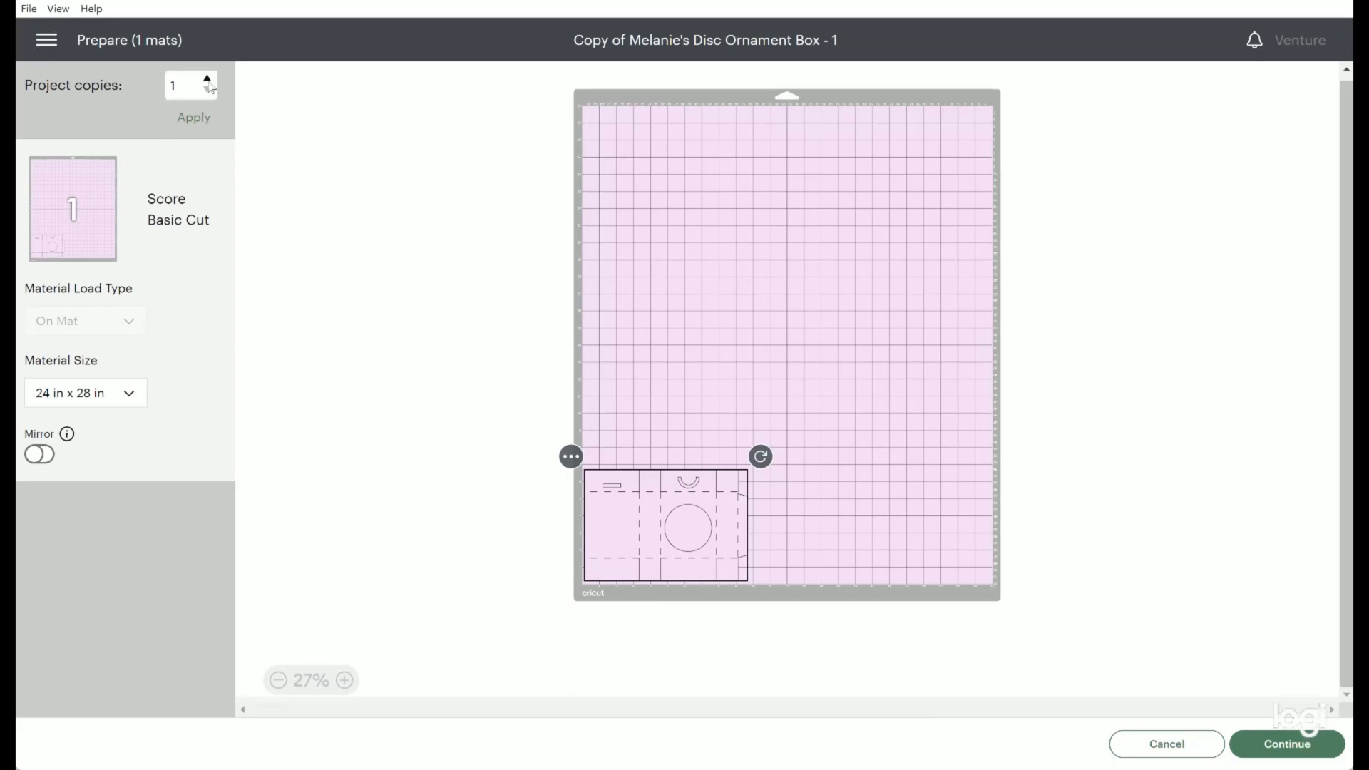
Step: Set project copies to 6, check the layout up close, and continue to the Make screen
click(208, 80)
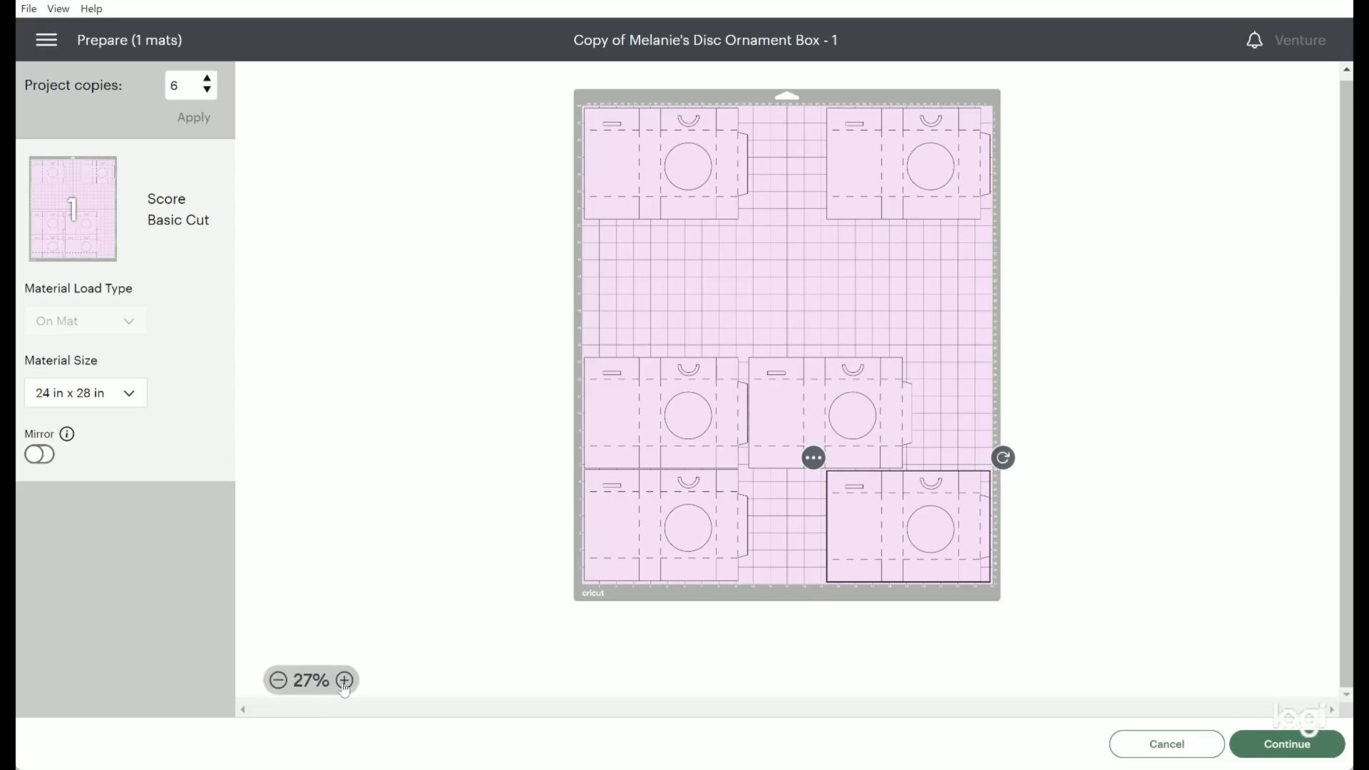
click(343, 680)
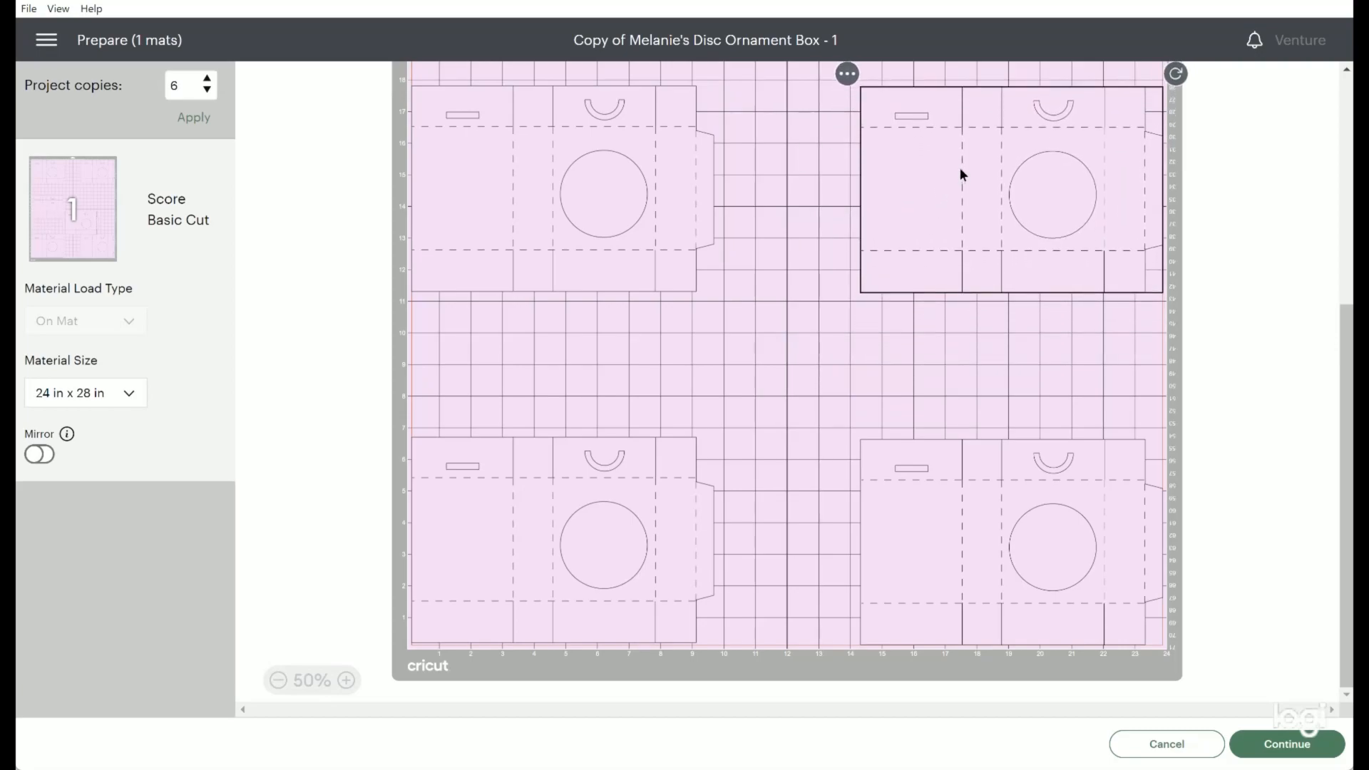
mouse_move(1229, 744)
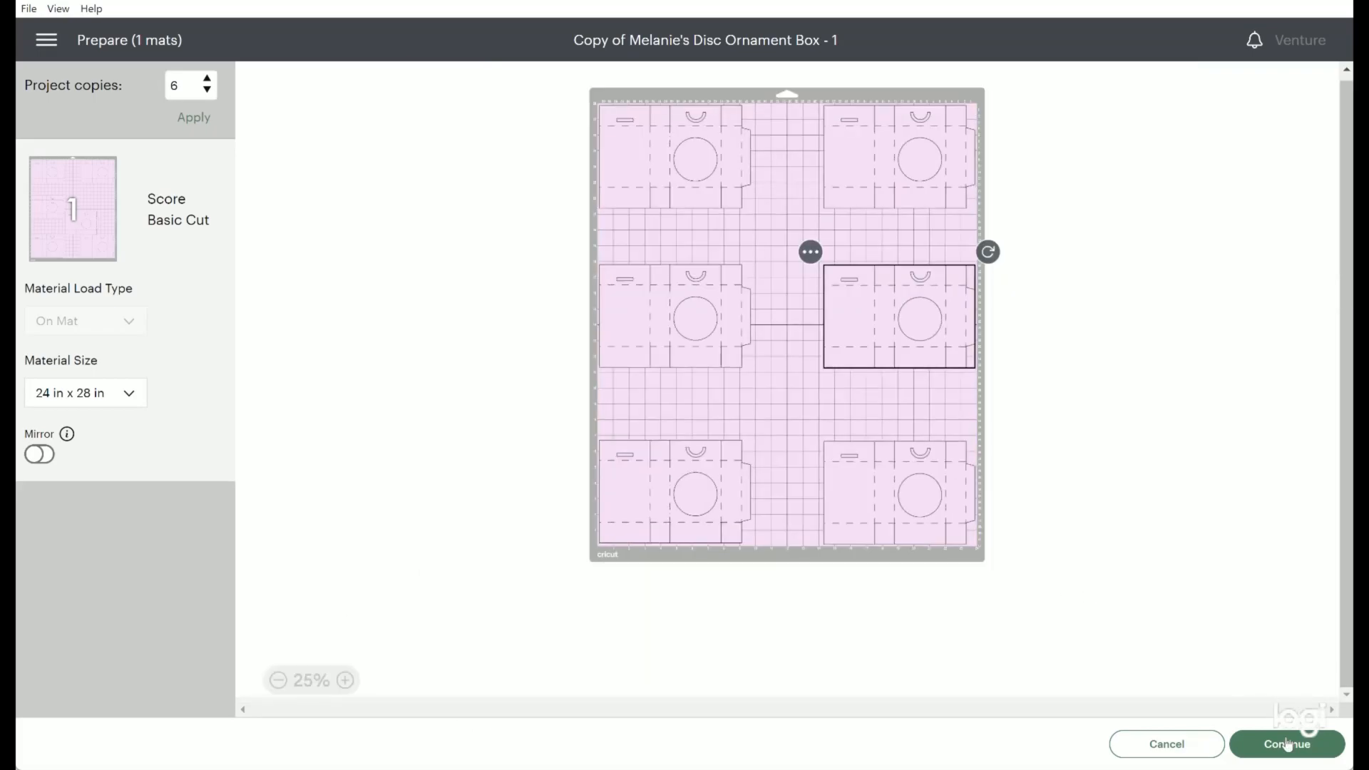
click(1284, 744)
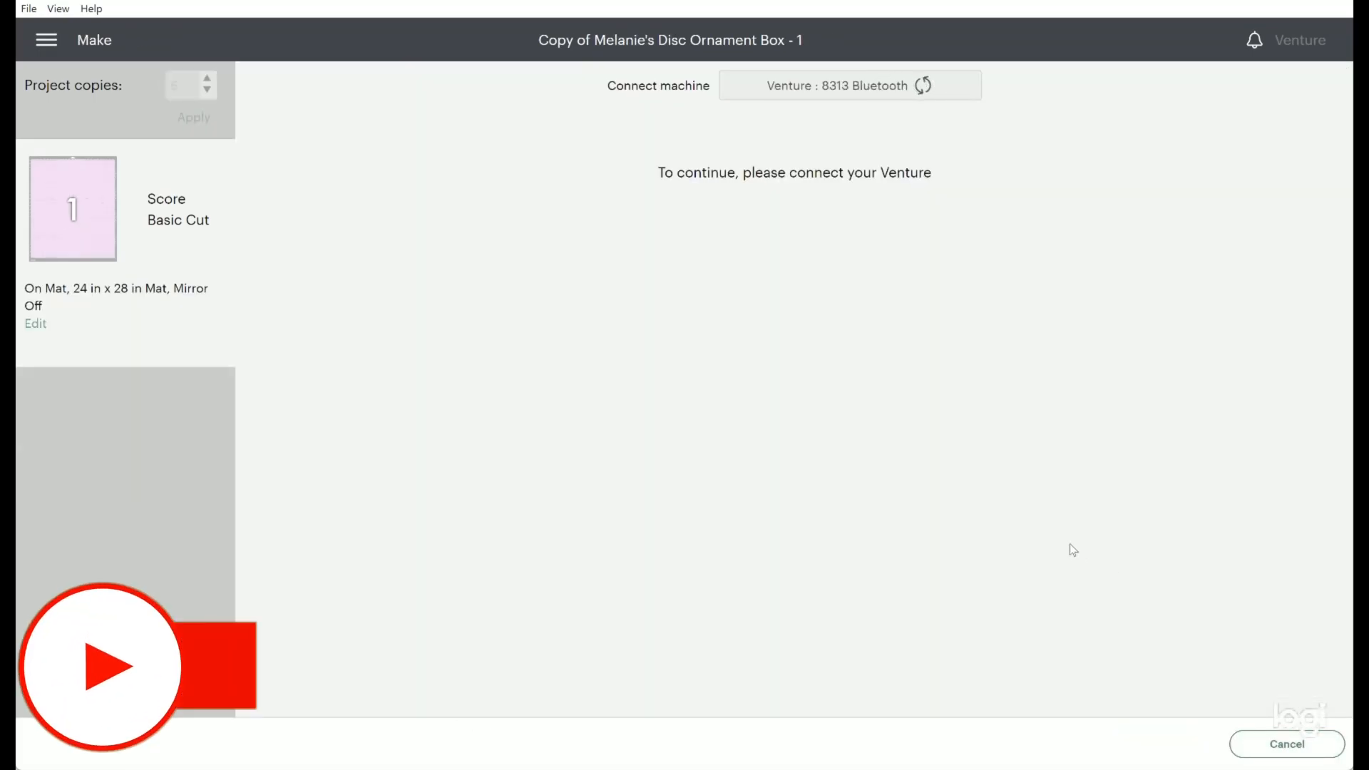